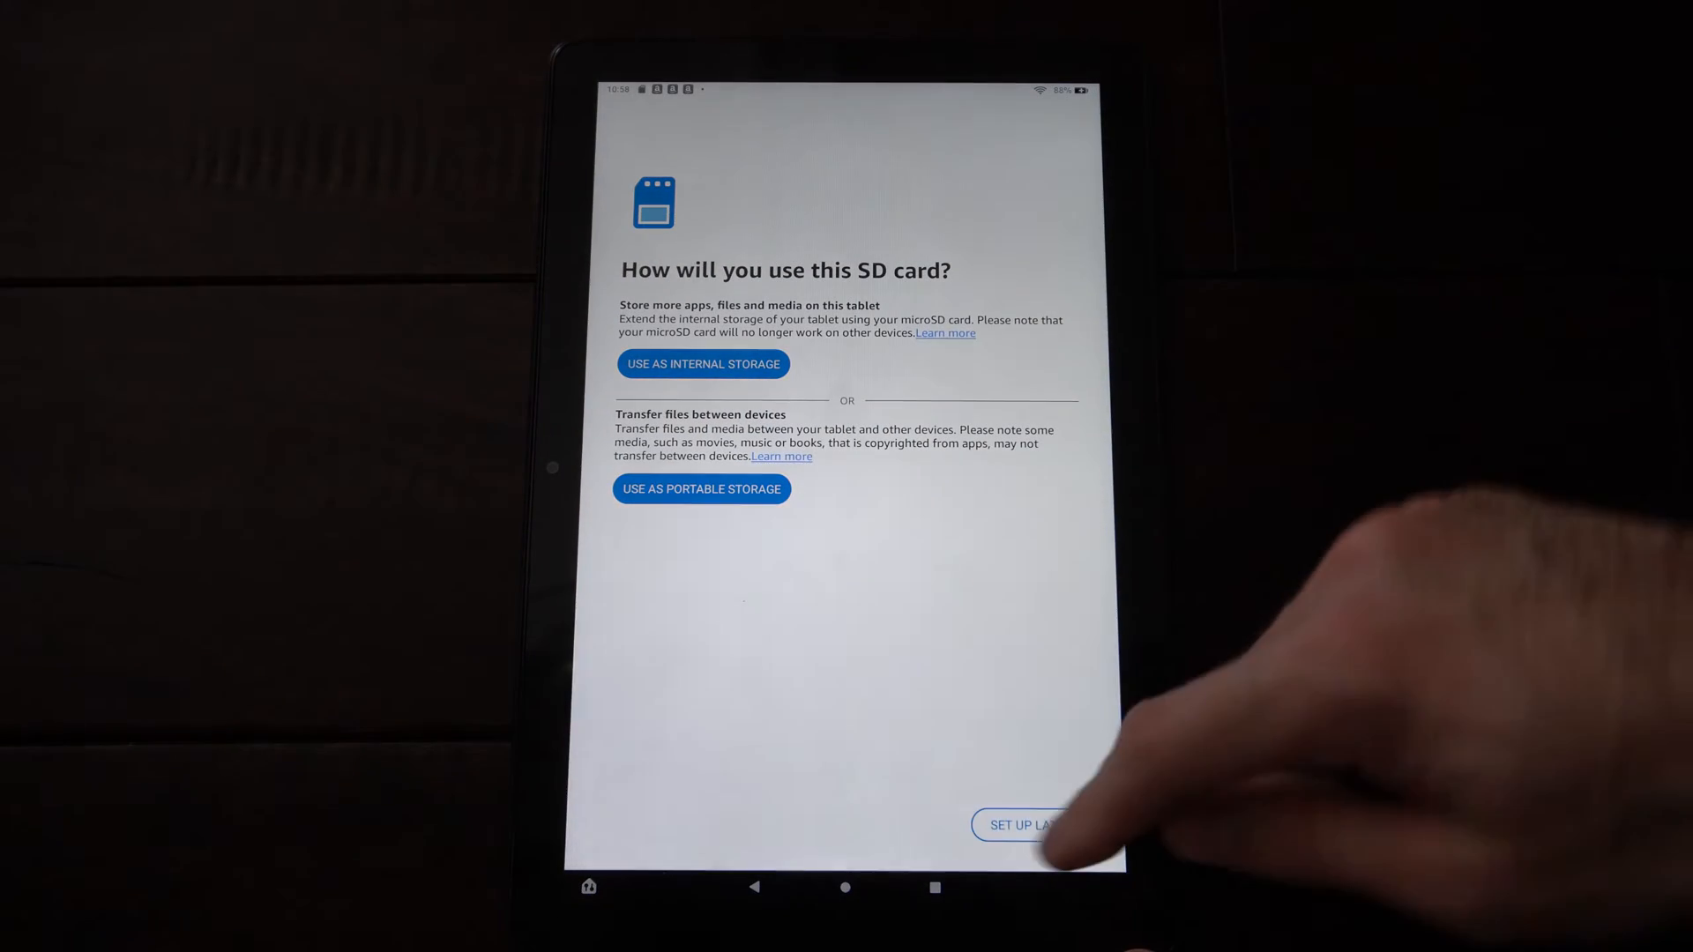
Step: Choose Set Up Later on the 'How will you use this SD card?' prompt
{"action": "left_click", "coordinate": [1018, 825]}
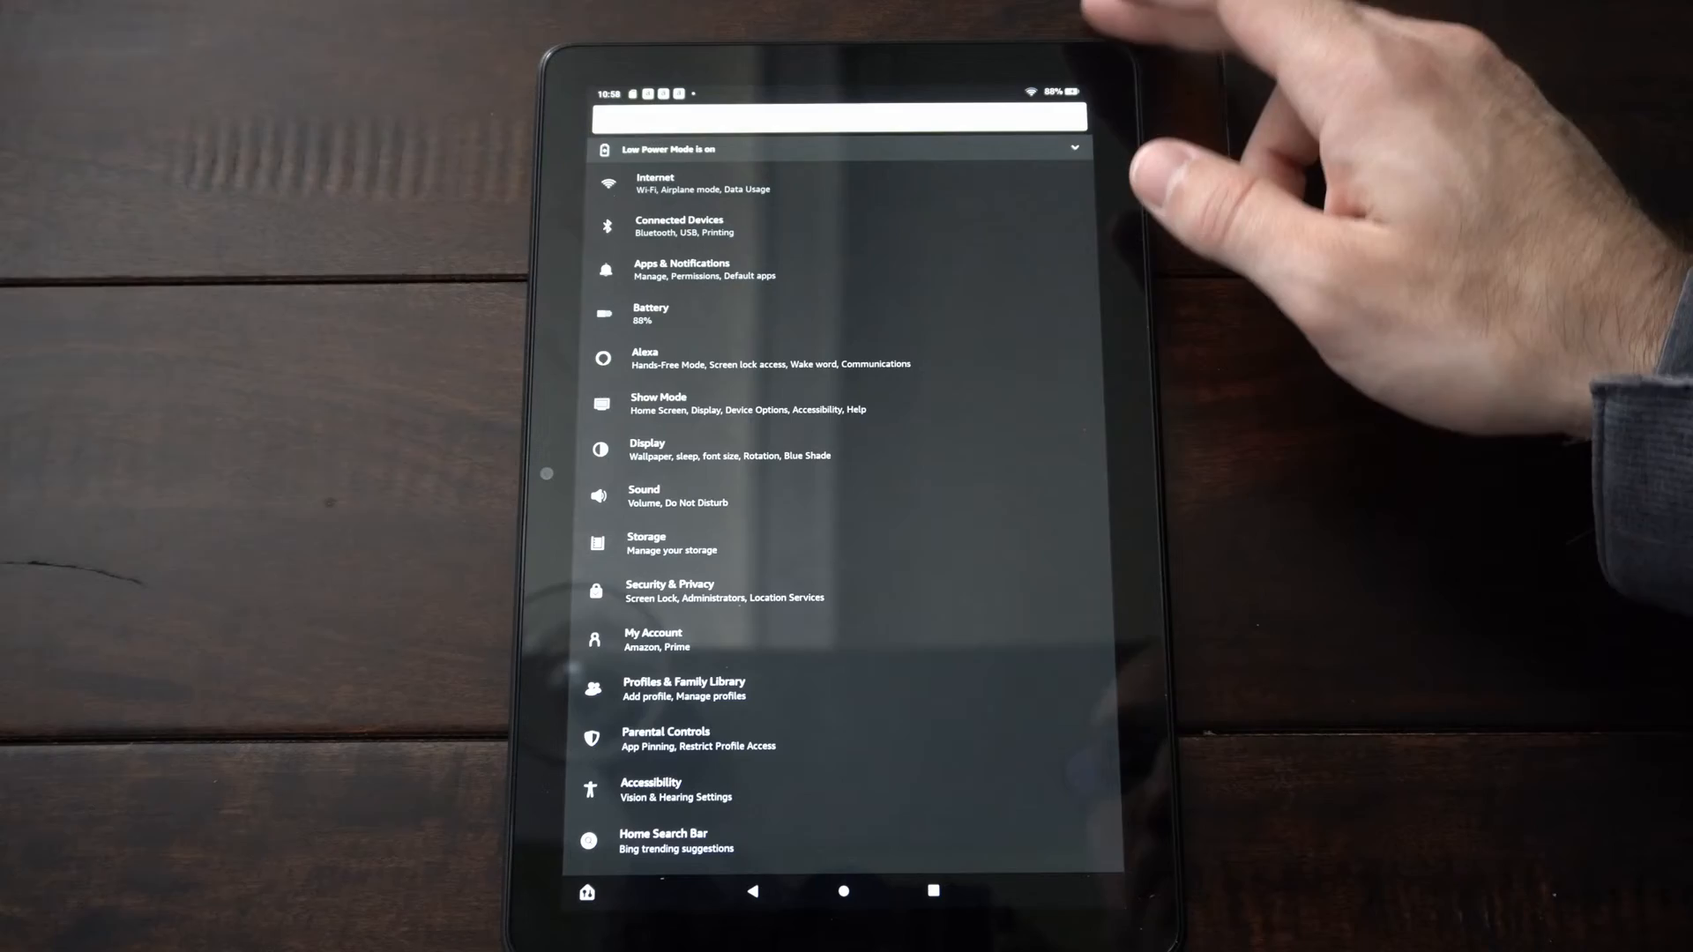
Step: Open Storage settings and start Format as Internal Storage for the SD card
{"action": "left_click", "coordinate": [646, 543]}
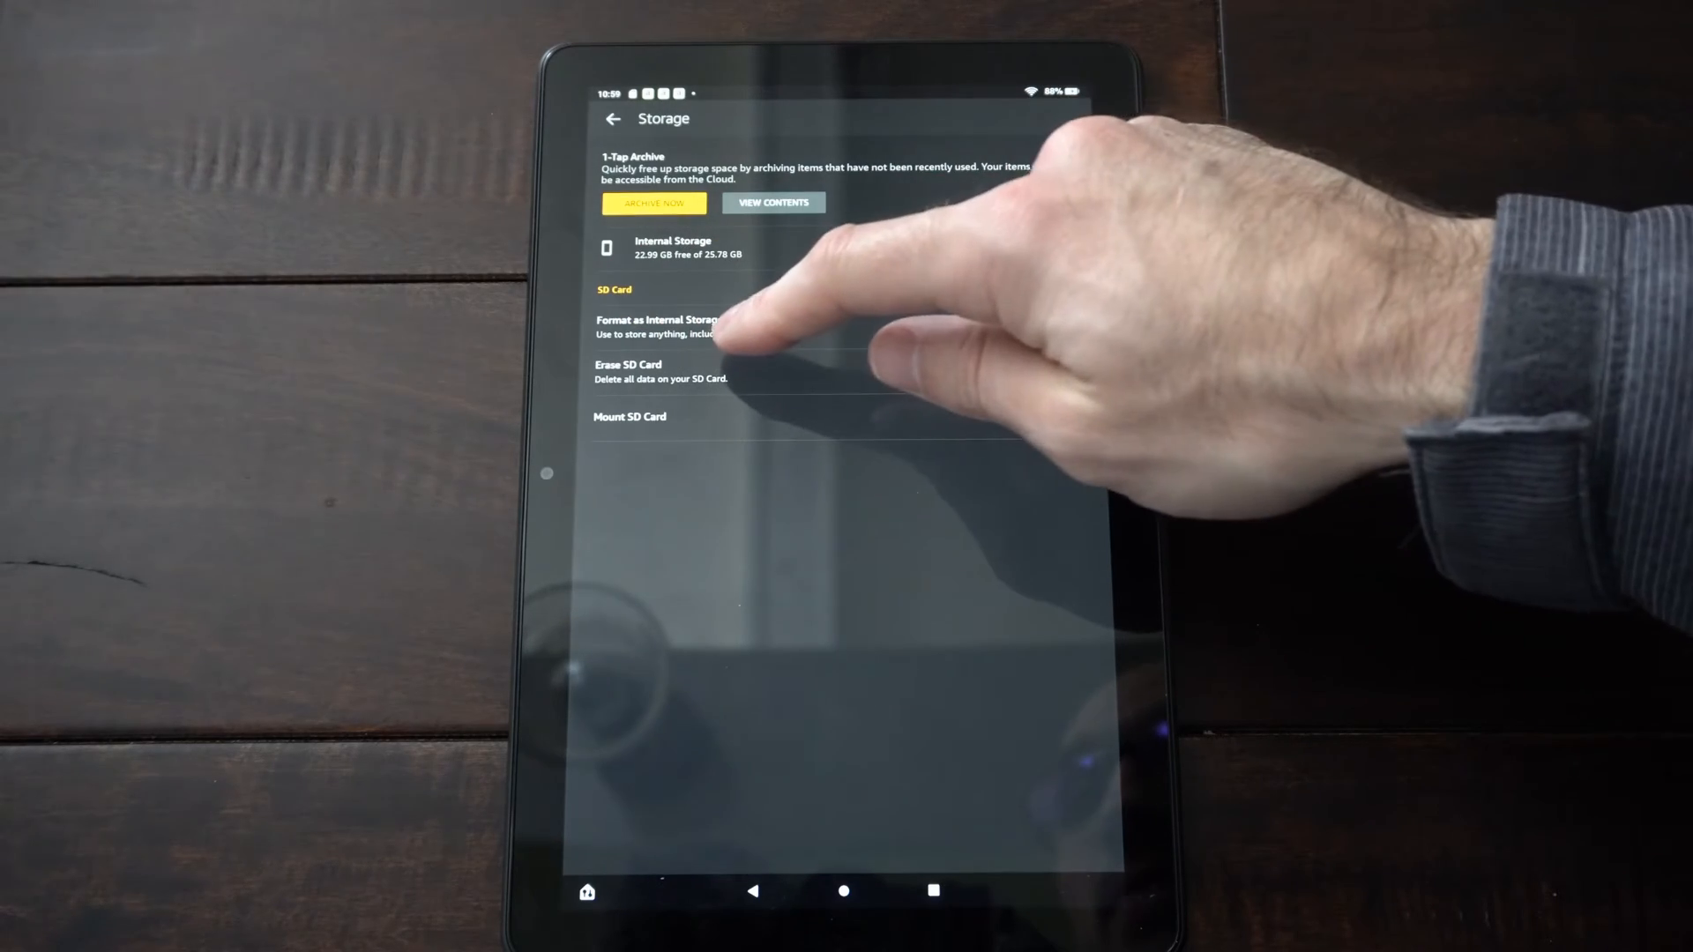
{"action": "left_click", "coordinate": [659, 319]}
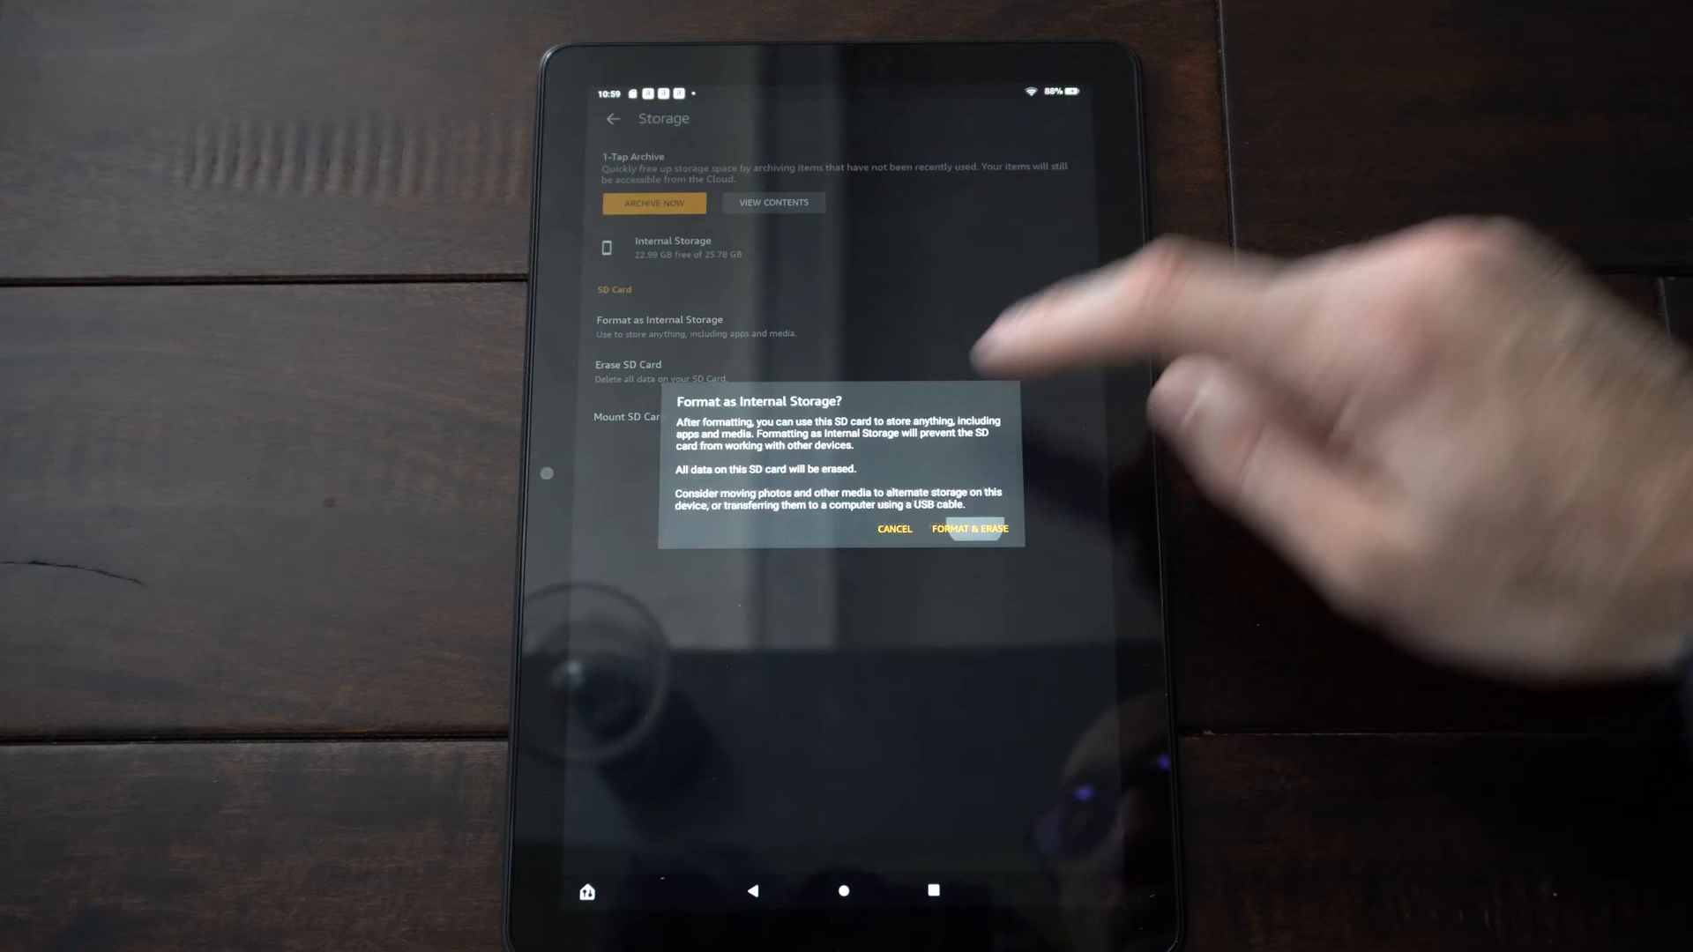
Step: Confirm Format & Erase on the SD card, then move existing content onto it
{"action": "left_click", "coordinate": [968, 529]}
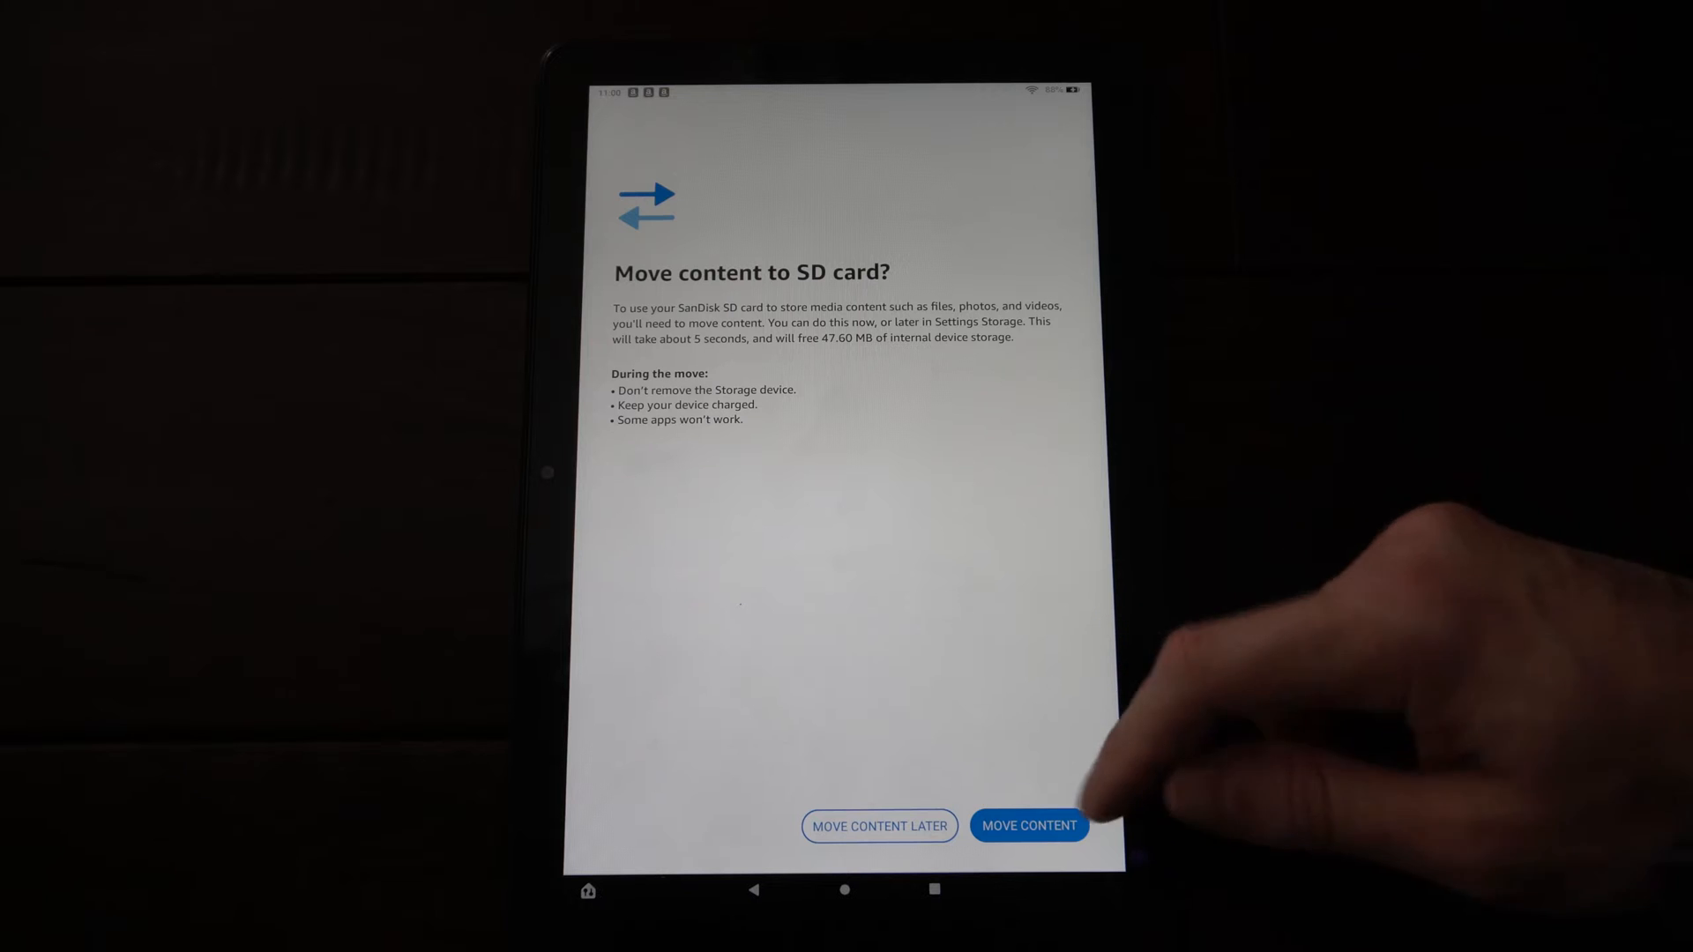
{"action": "left_click", "coordinate": [1029, 826]}
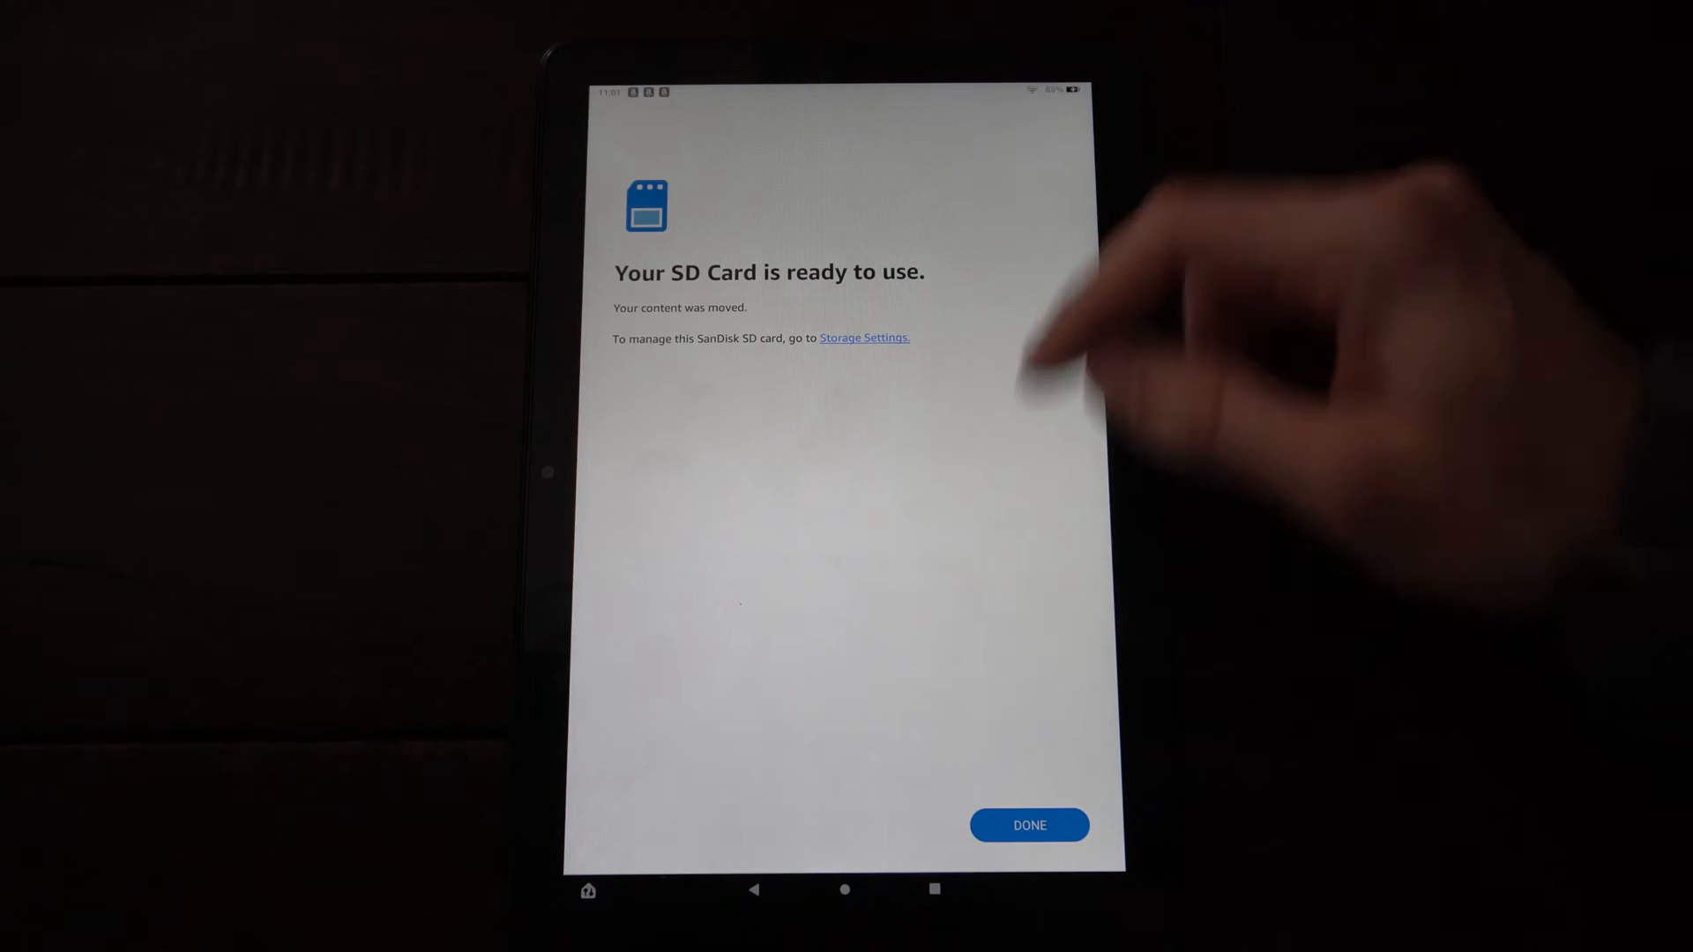
Step: Finish SD card setup and confirm moving all installed apps to the SD card
{"action": "left_click", "coordinate": [864, 336]}
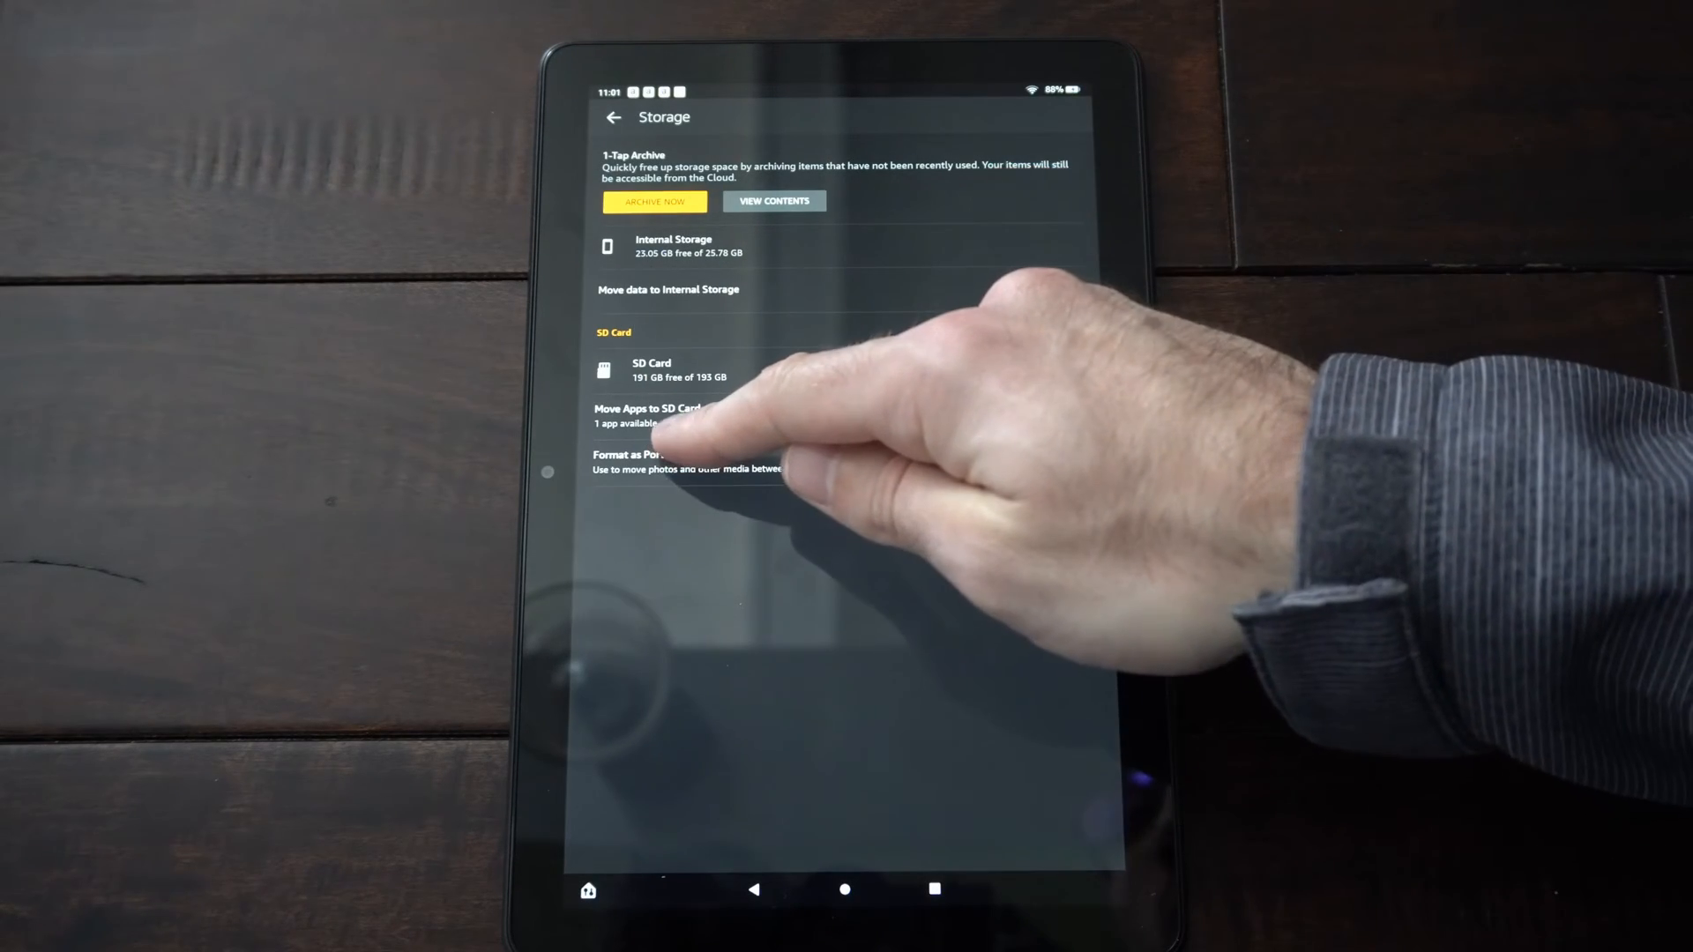
{"action": "left_click", "coordinate": [647, 408]}
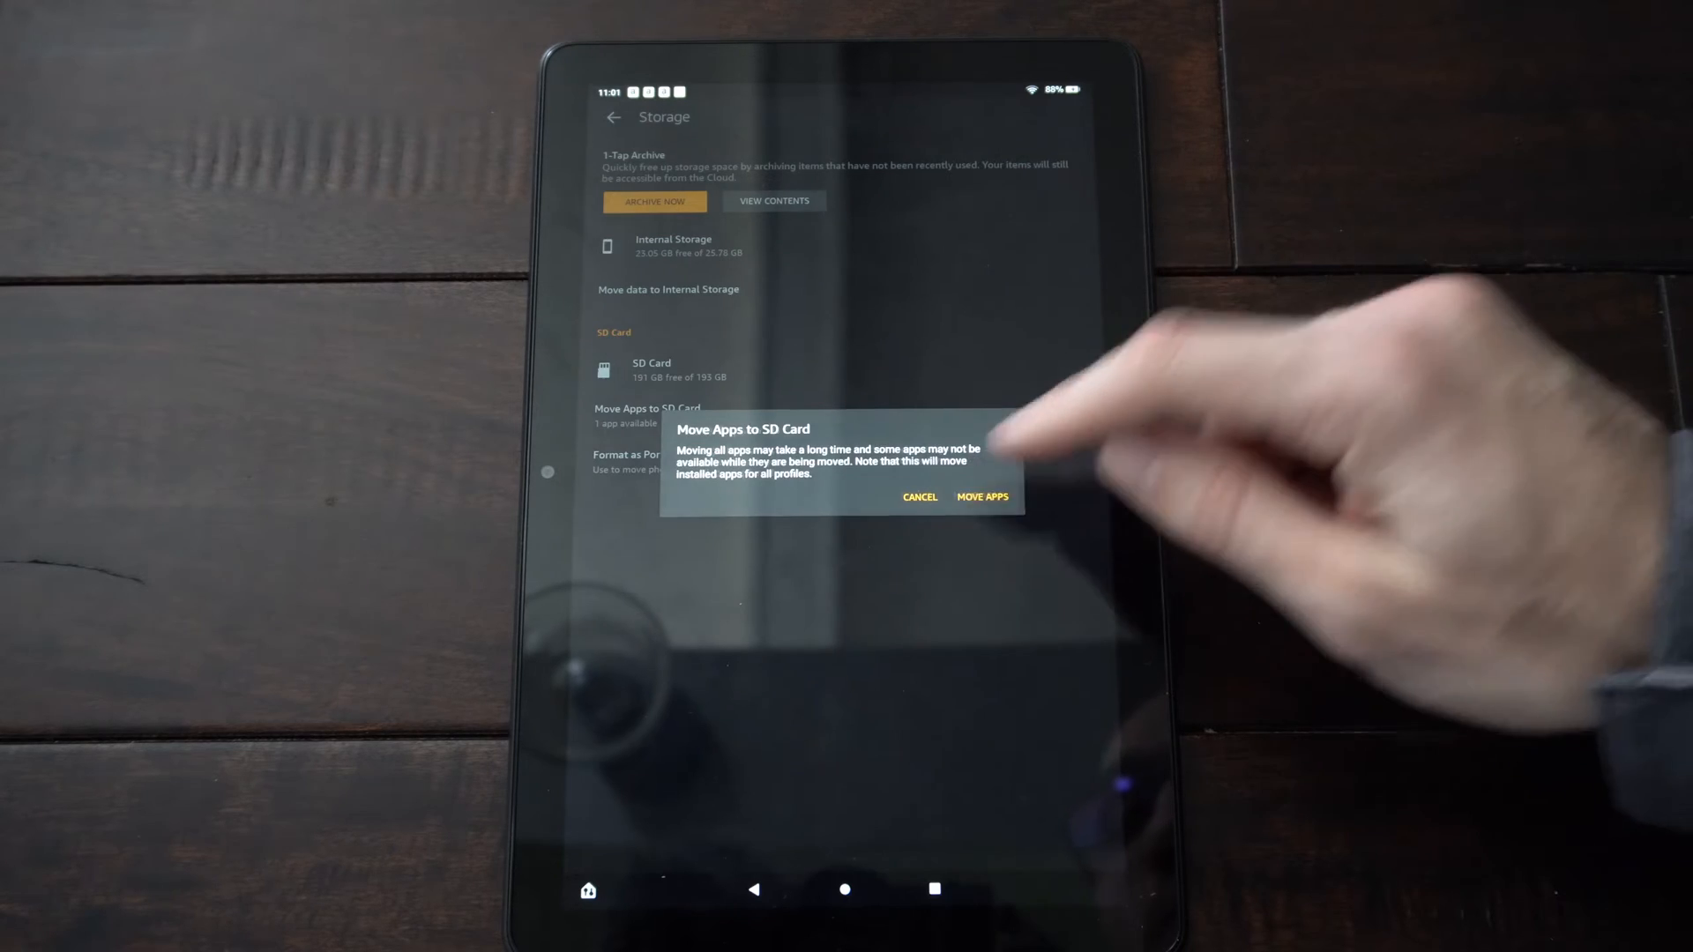
{"action": "left_click", "coordinate": [981, 496]}
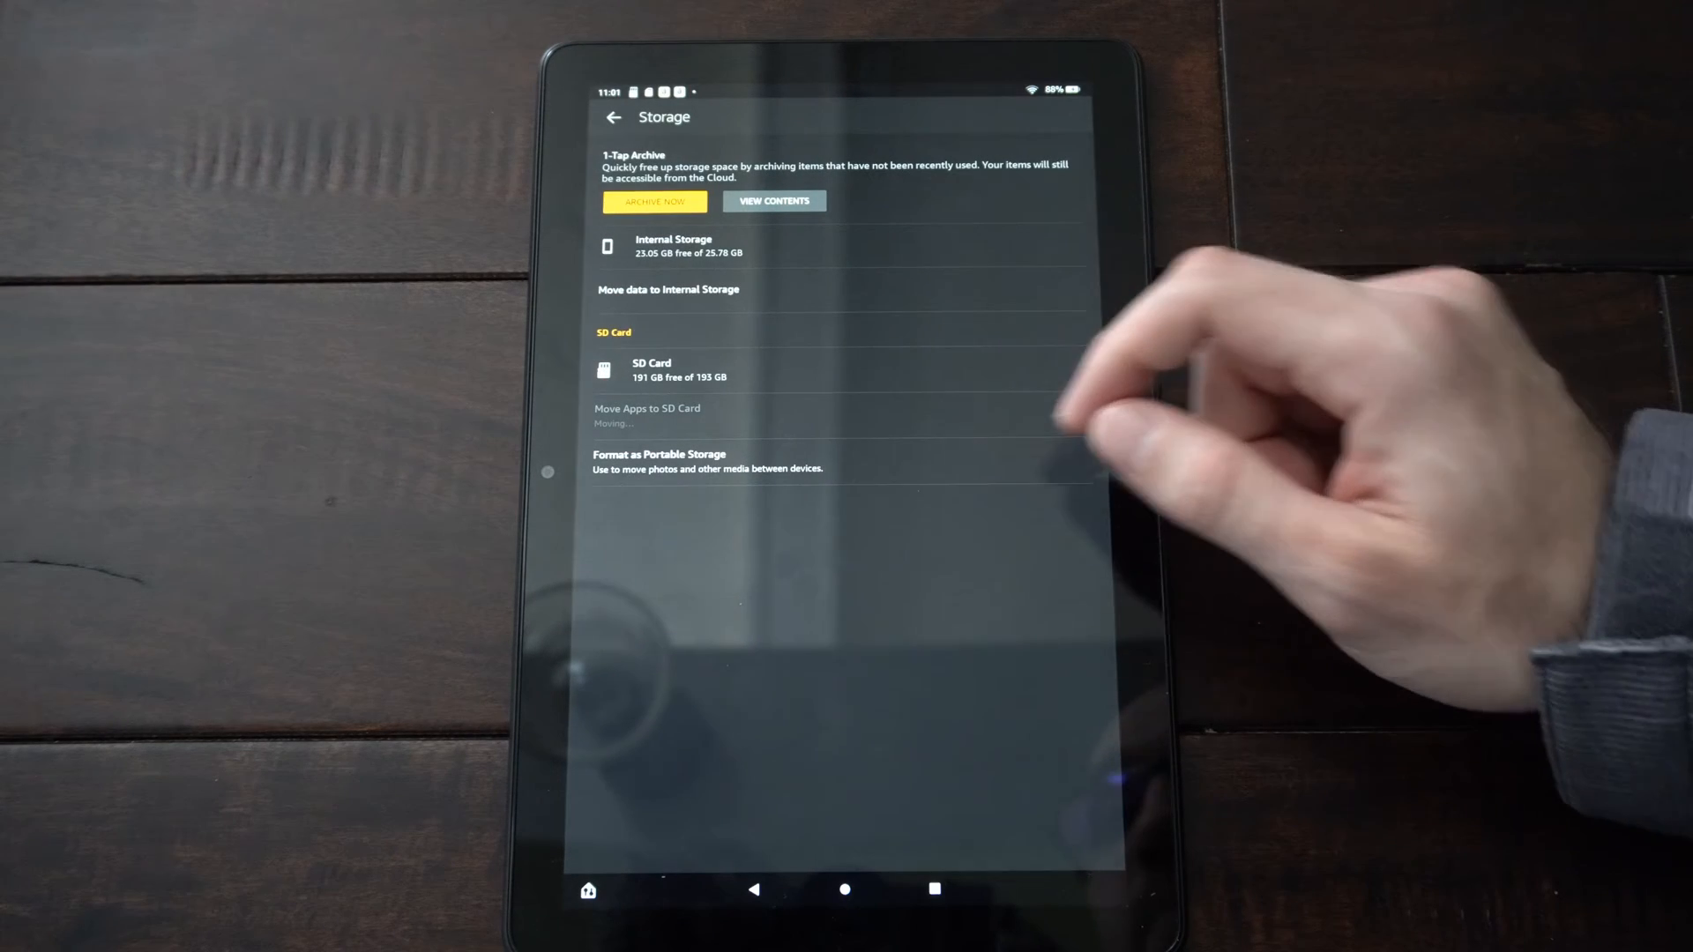